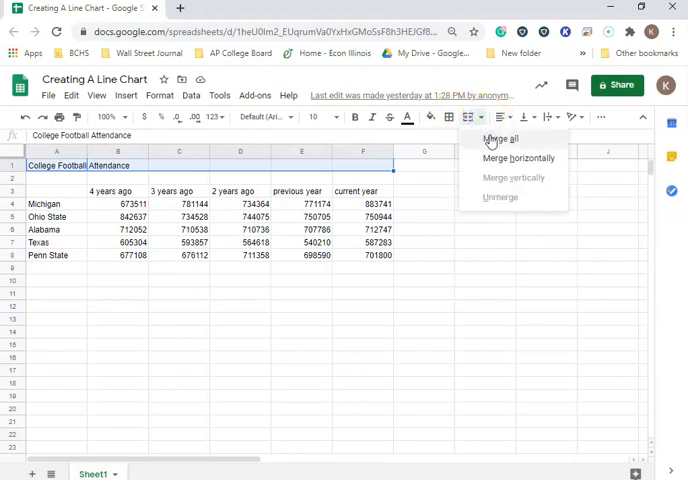
- Merge the 'College Football Attendance' title across A1:F1, center it, and make it bold
left_click(500, 138)
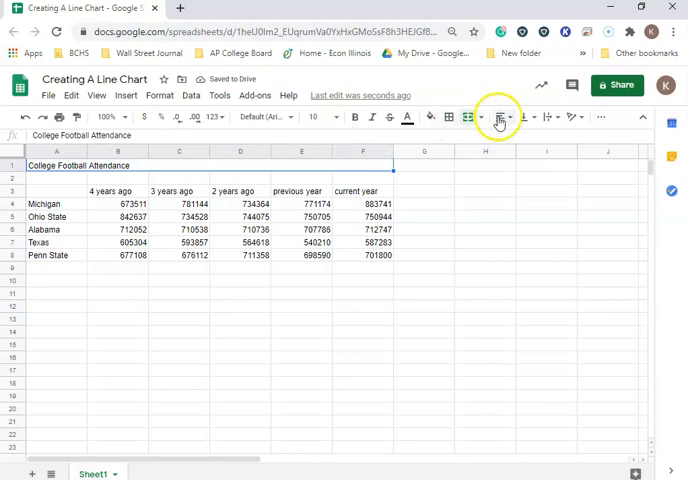
left_click(500, 117)
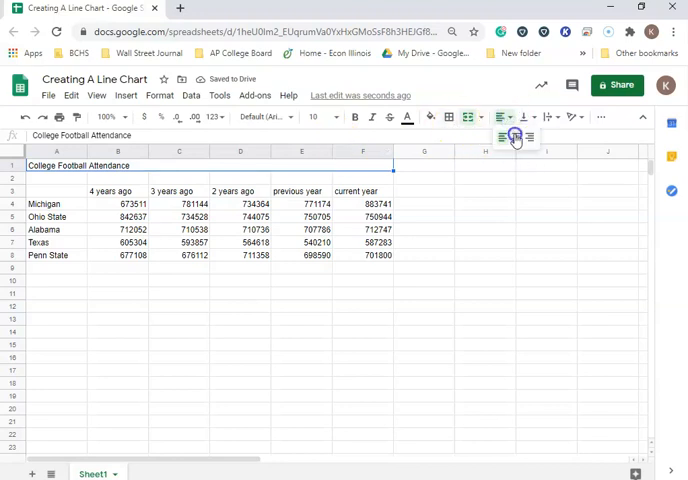
left_click(449, 117)
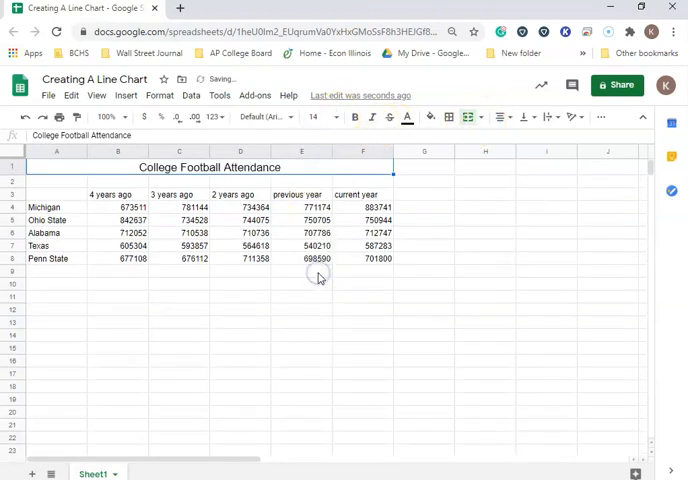
left_click(356, 117)
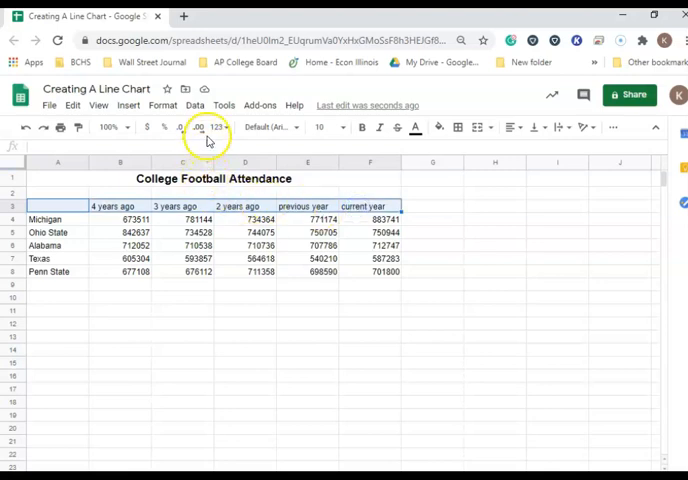
mouse_move(362, 127)
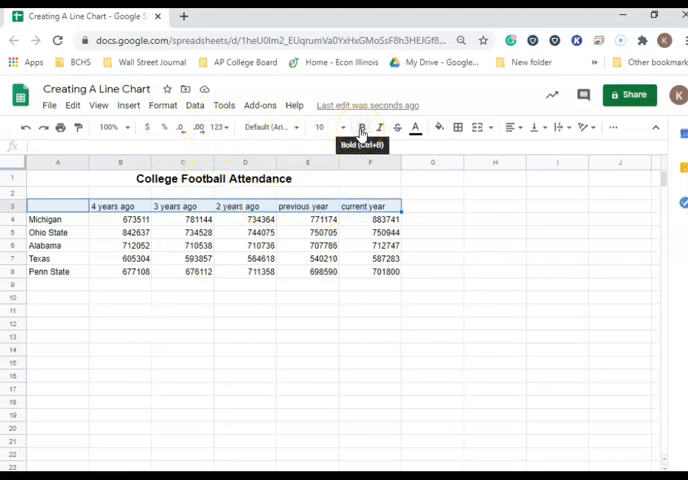
- Bold the row 3 year headings and the school names in A4:A8
left_click(361, 127)
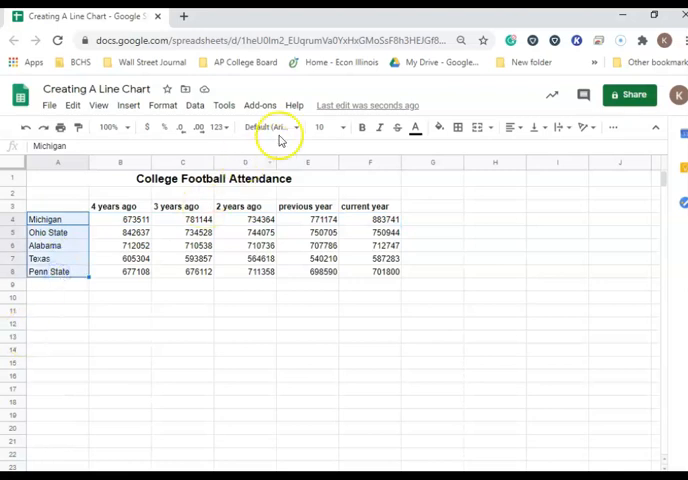
left_click(361, 127)
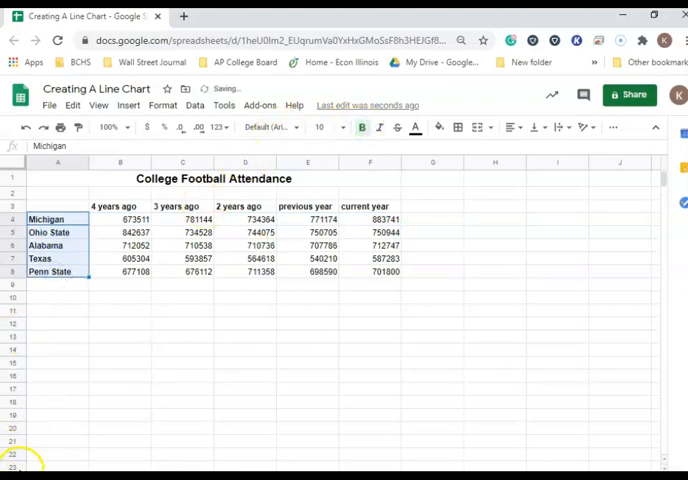
left_click(120, 218)
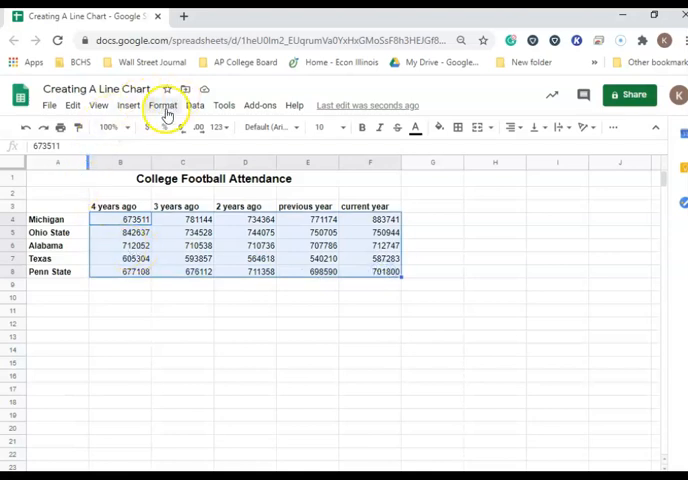
- Format B4:F8 as Number with thousands separators, then remove the decimal places
left_click(162, 105)
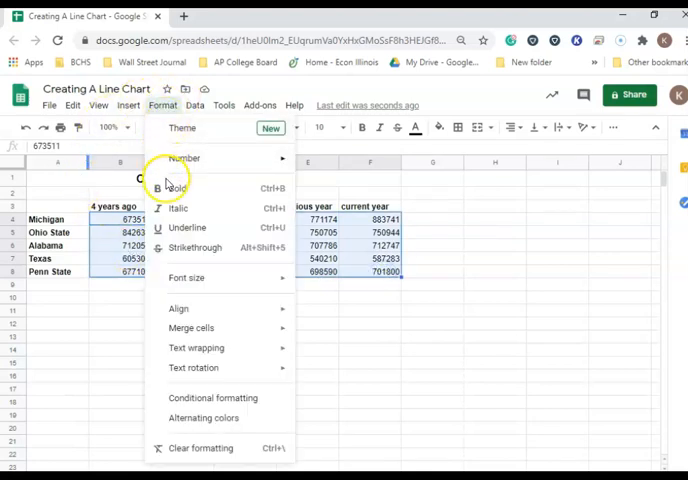
left_click(184, 158)
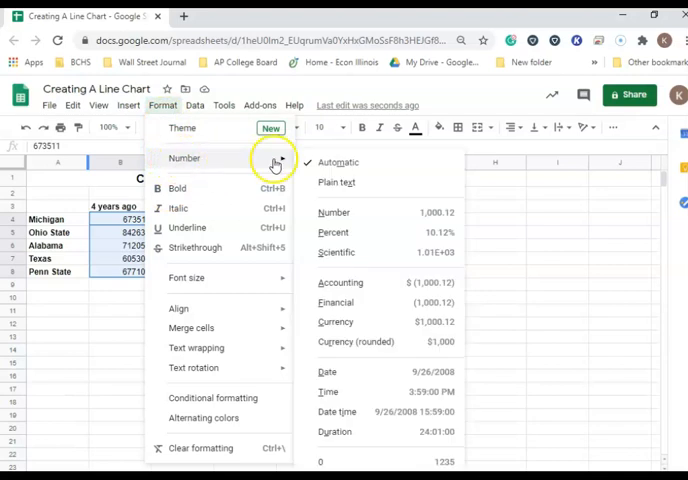
mouse_move(325, 165)
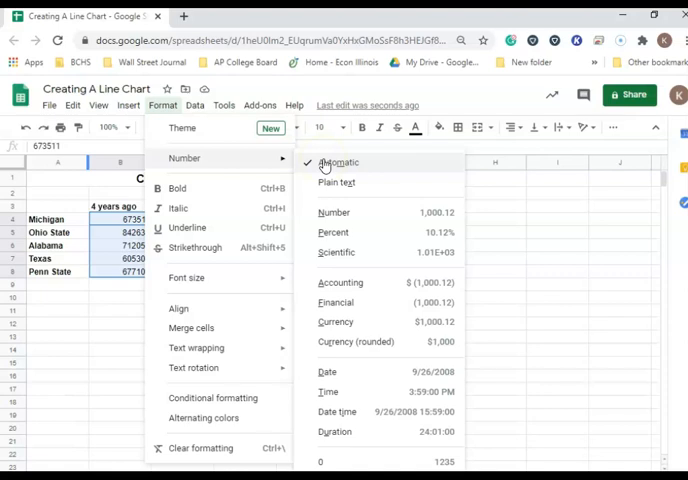
mouse_move(335, 212)
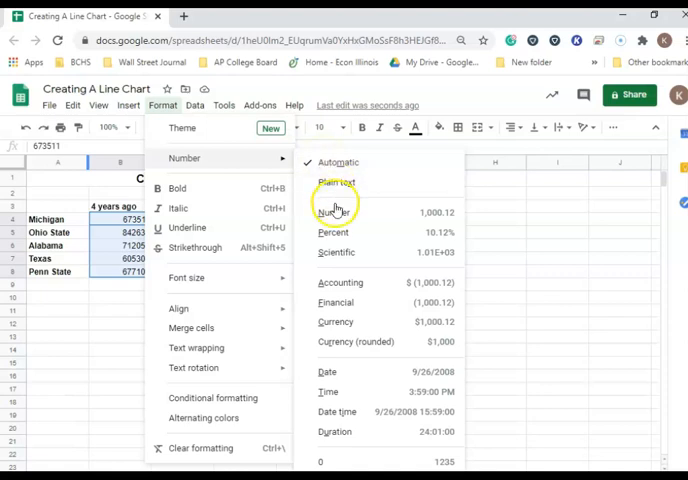
left_click(333, 212)
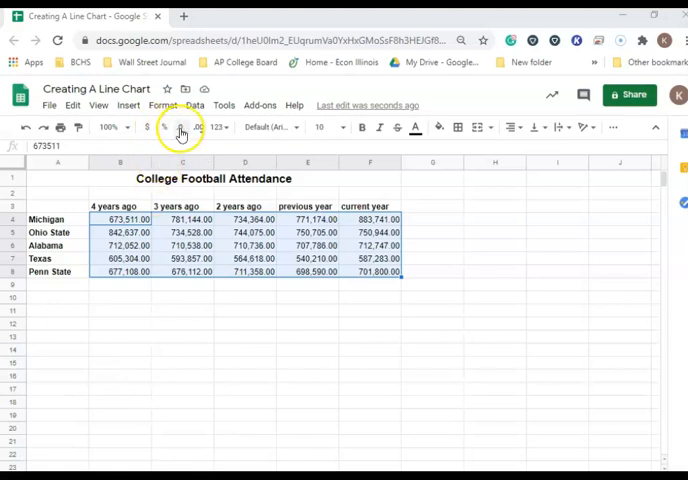
left_click(181, 127)
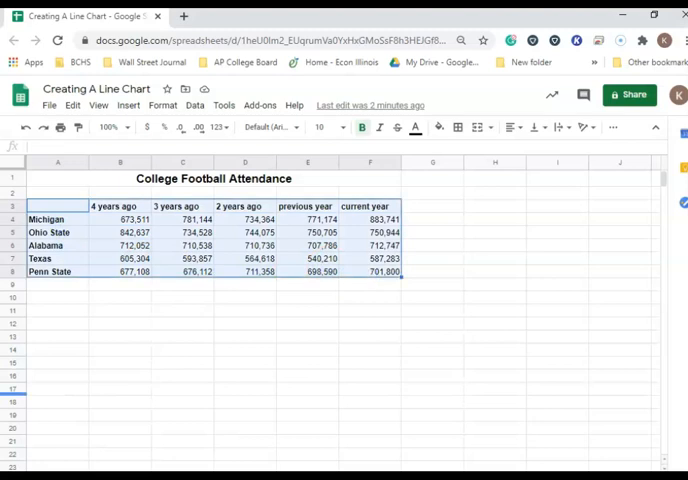
- Insert a line chart of A3:F8 with rows/columns switched so each school is a line
left_click(128, 105)
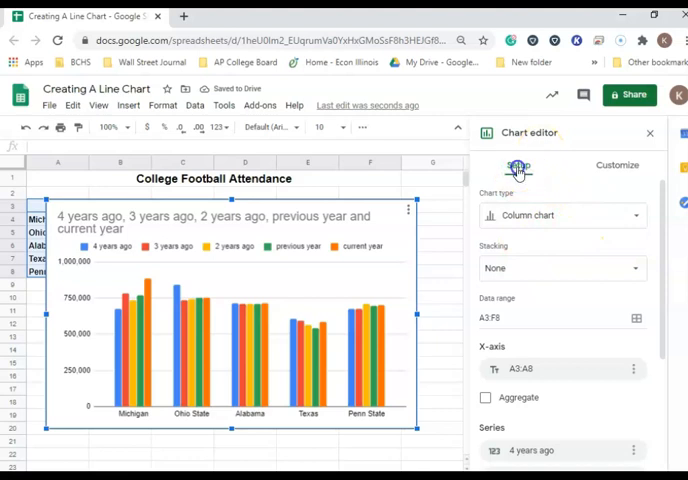
mouse_move(636, 217)
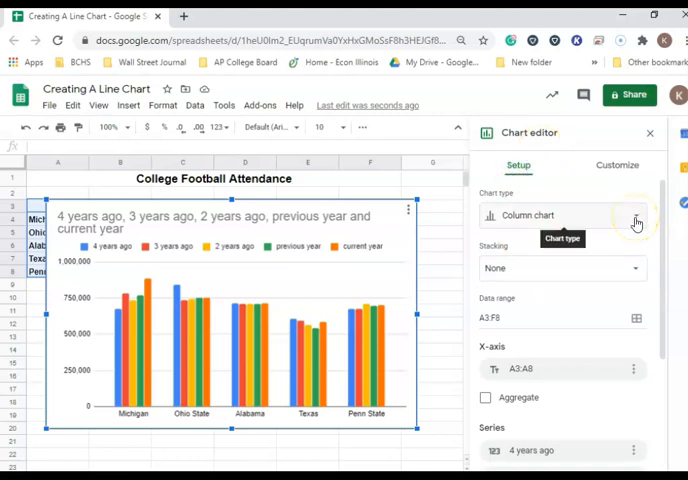
left_click(634, 215)
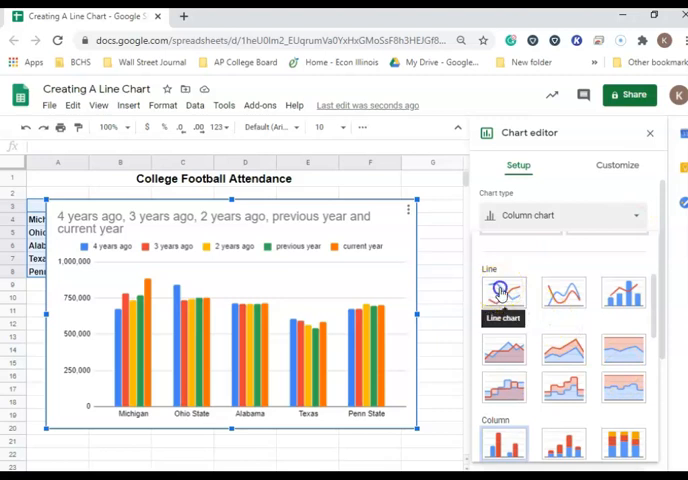
left_click(503, 293)
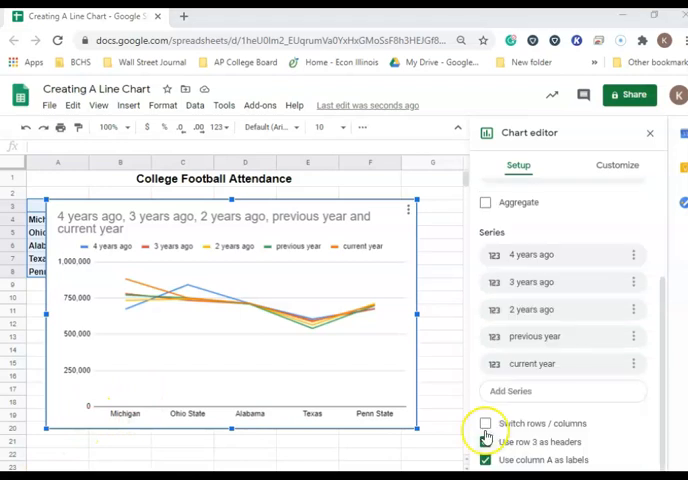
left_click(486, 423)
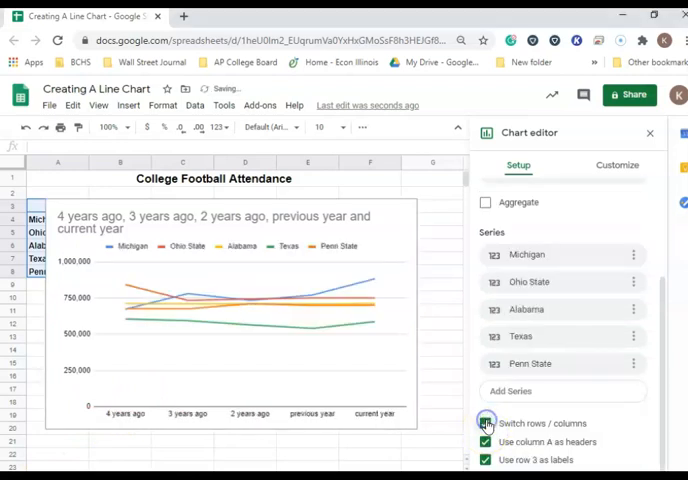
left_click(486, 423)
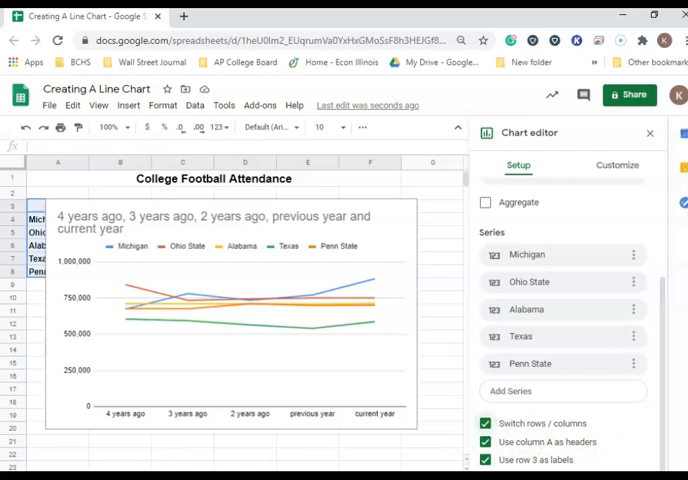
- Enter a 'College F…' chart title under Customize > Chart & axis titles
left_click(616, 165)
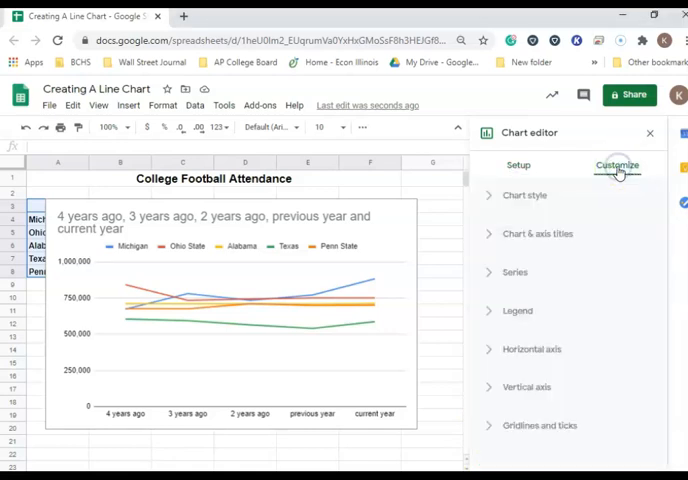
mouse_move(617, 166)
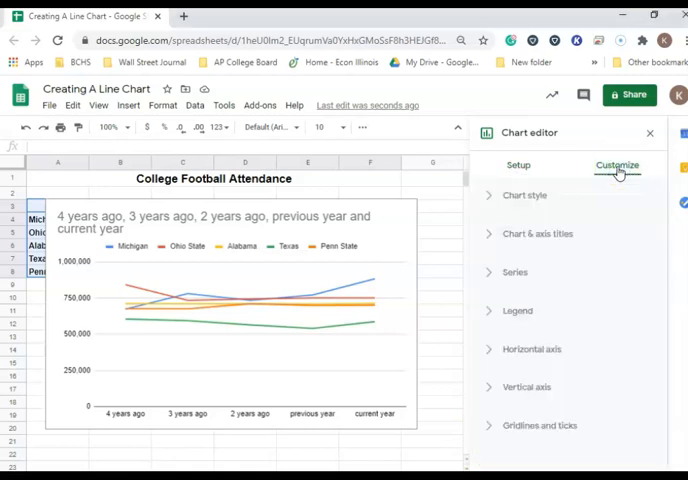
mouse_move(561, 279)
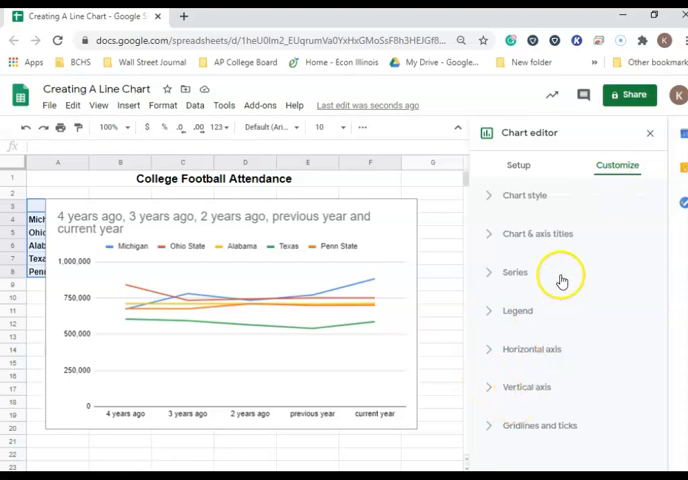
left_click(537, 233)
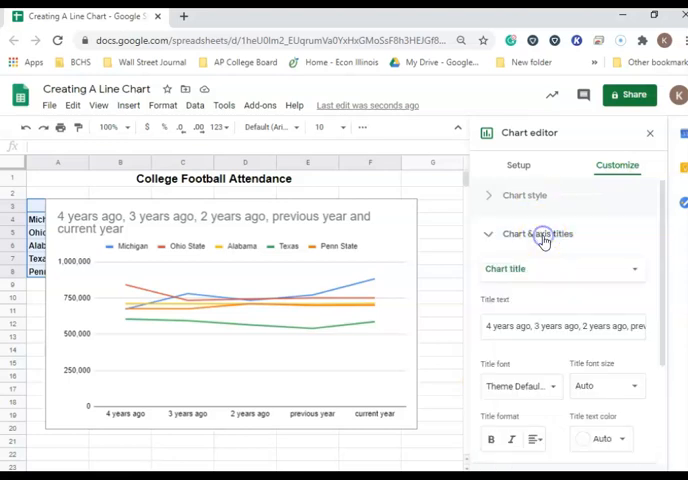
left_click(560, 268)
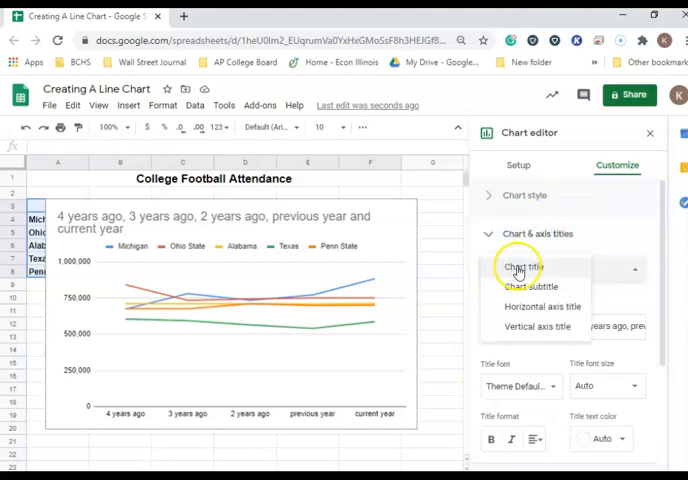
left_click(524, 266)
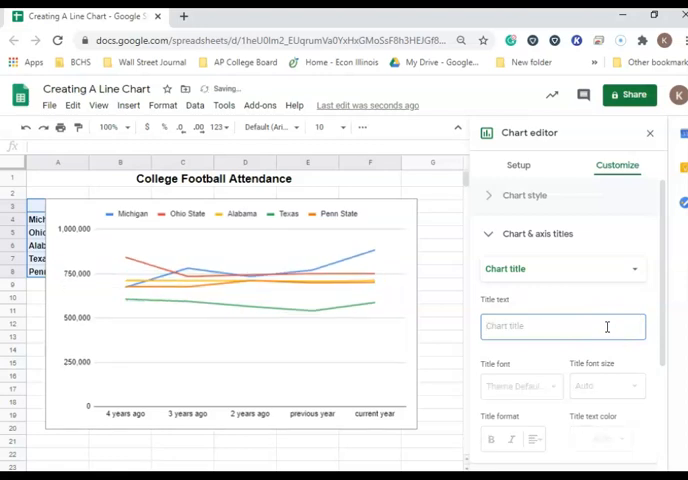
type("College F")
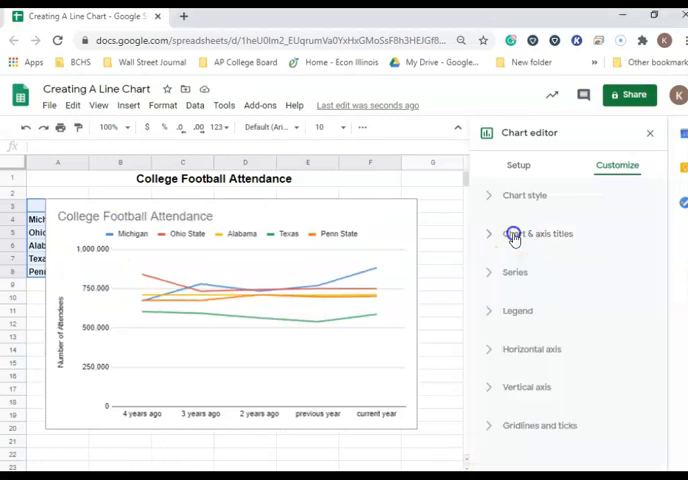
- Set the vertical axis title to 'Number of Attendees' and close the chart editor
left_click(534, 233)
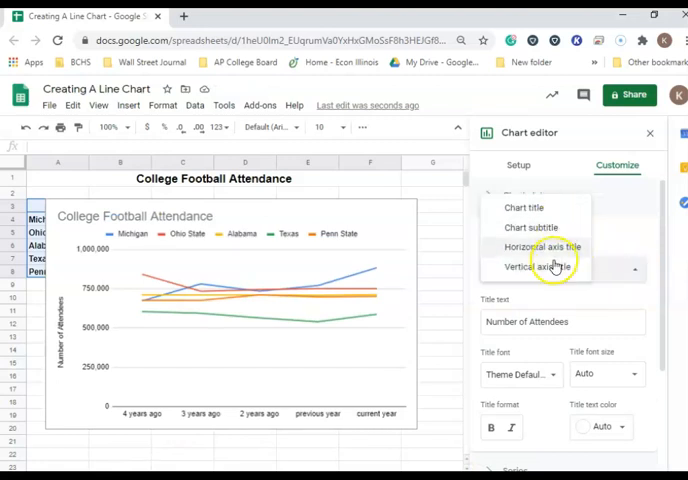
left_click(546, 267)
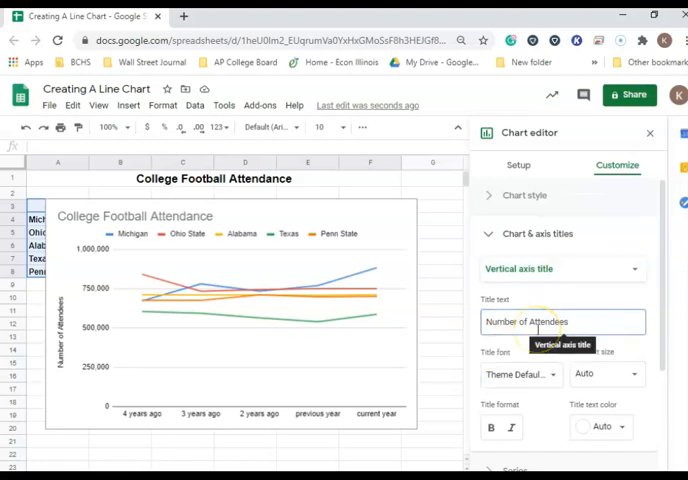
left_click(650, 133)
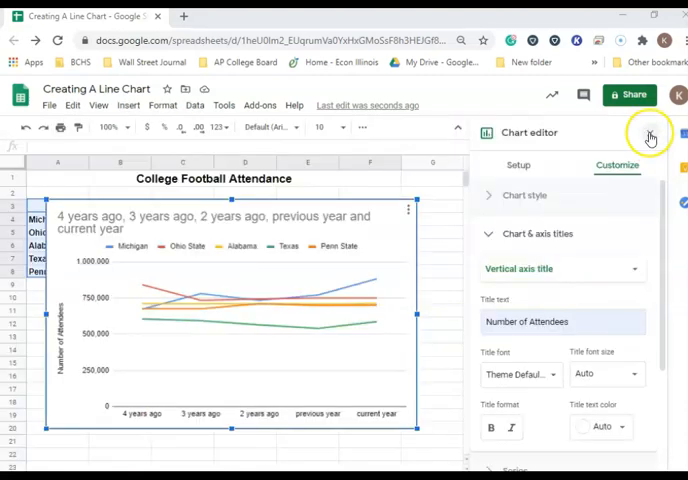
left_click(650, 137)
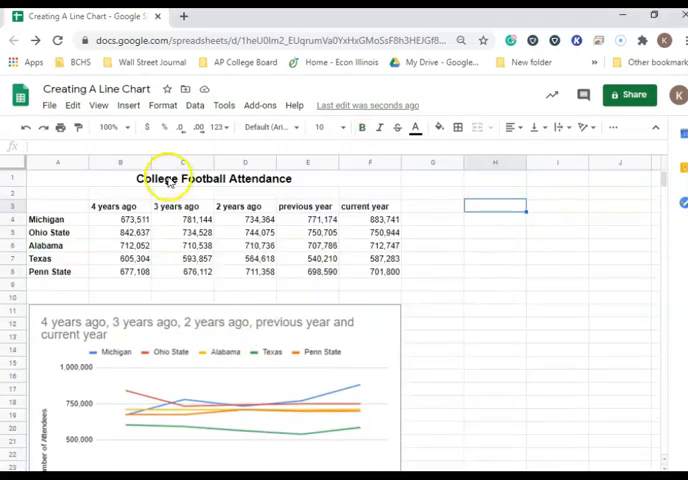
- Open the Insert menu to begin adding an image
left_click(128, 105)
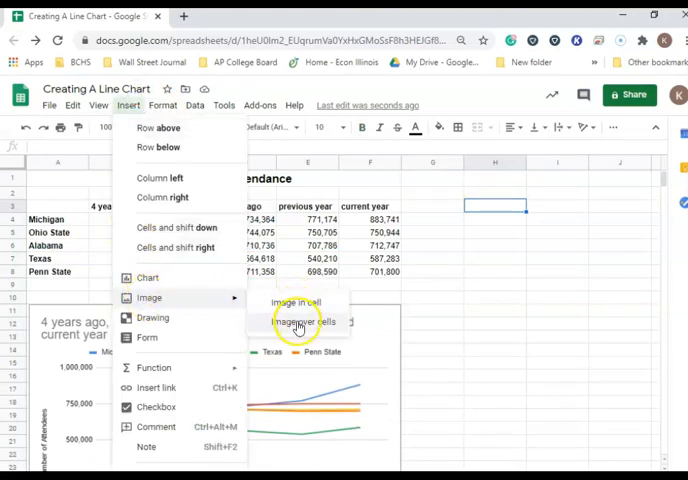
- Insert a photo over the cells from a 'college football' web image search
left_click(296, 322)
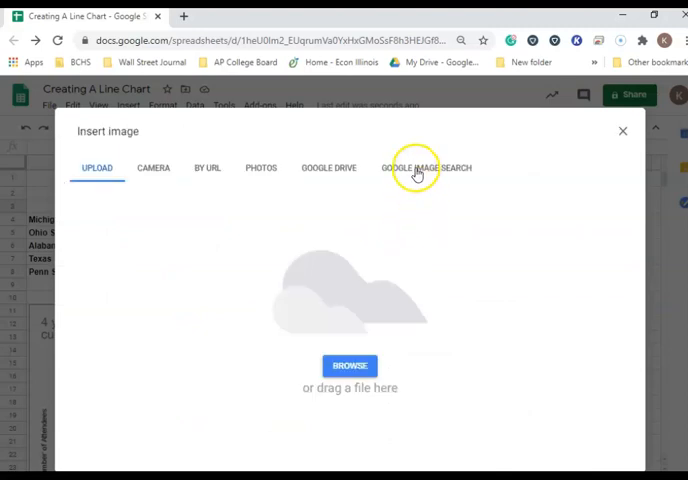
left_click(425, 167)
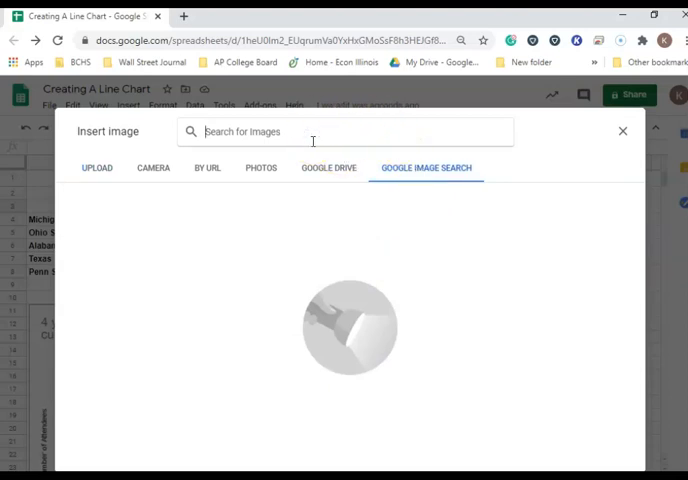
type("college foo")
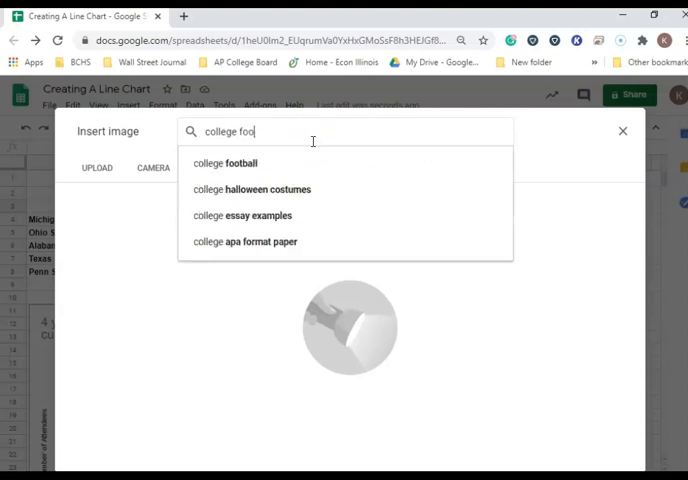
type("tball")
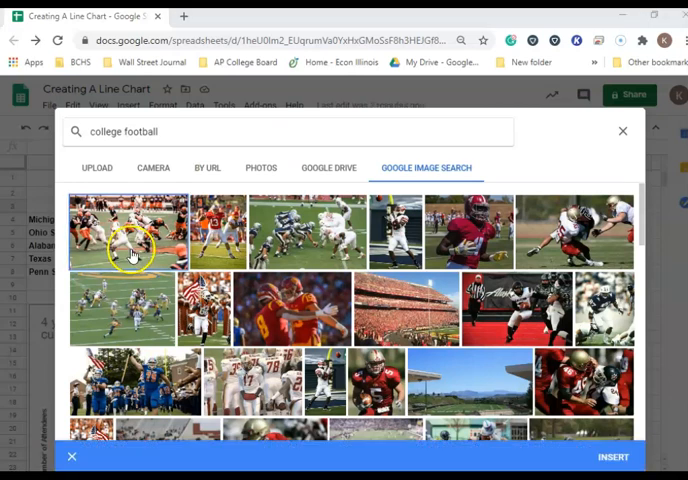
mouse_move(62, 411)
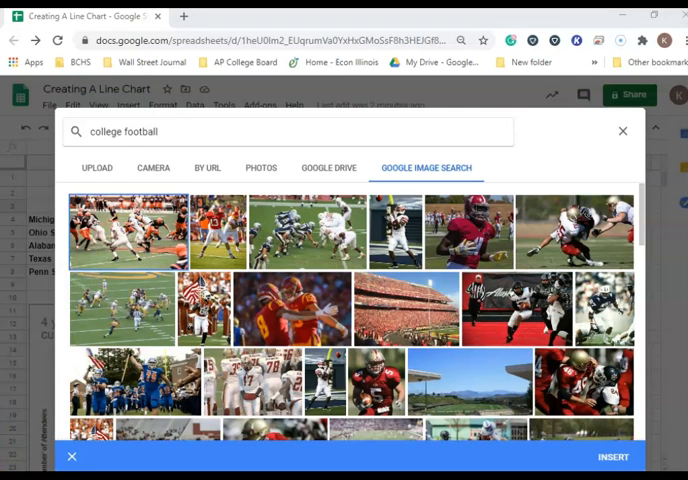
left_click(613, 455)
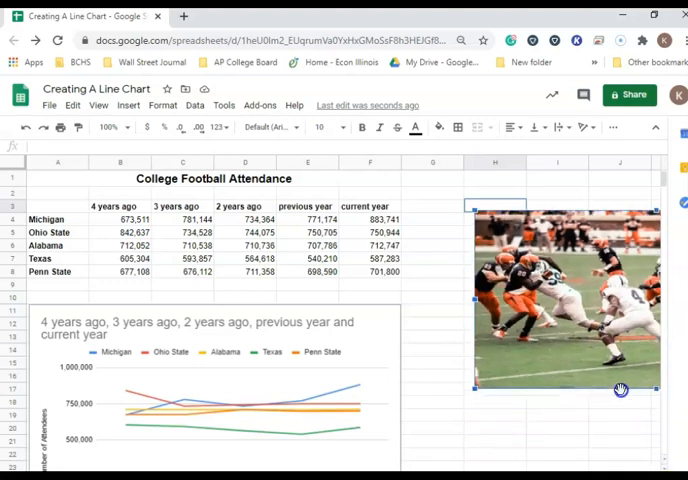
- Resize the football photo smaller by dragging its corner, placing it beside the table
left_click_drag(619, 390, 654, 448)
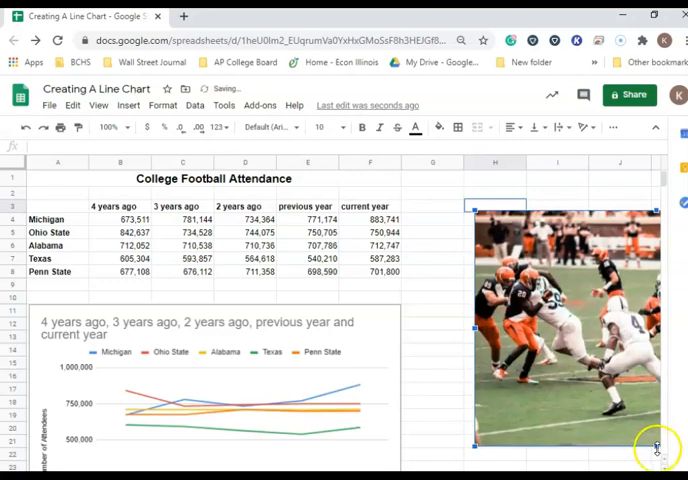
left_click_drag(656, 448, 633, 402)
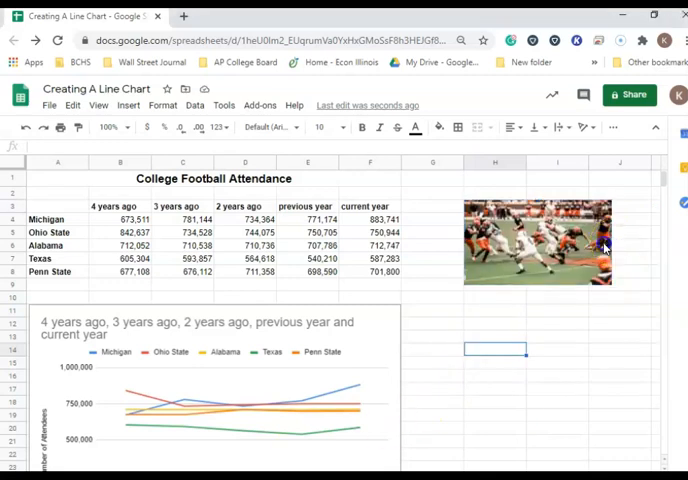
left_click(537, 244)
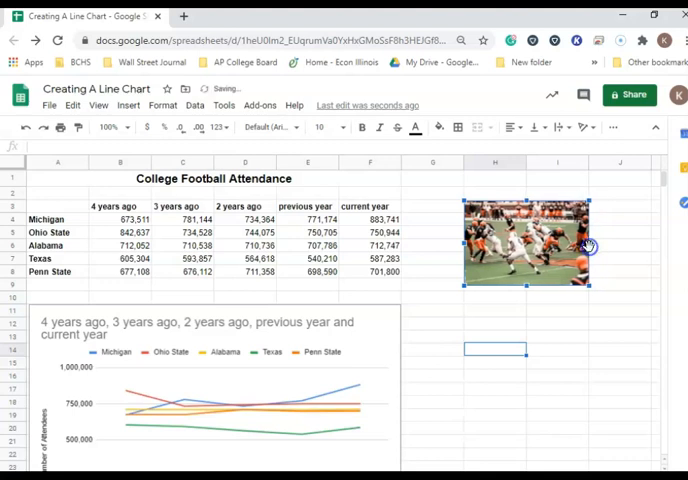
mouse_move(563, 187)
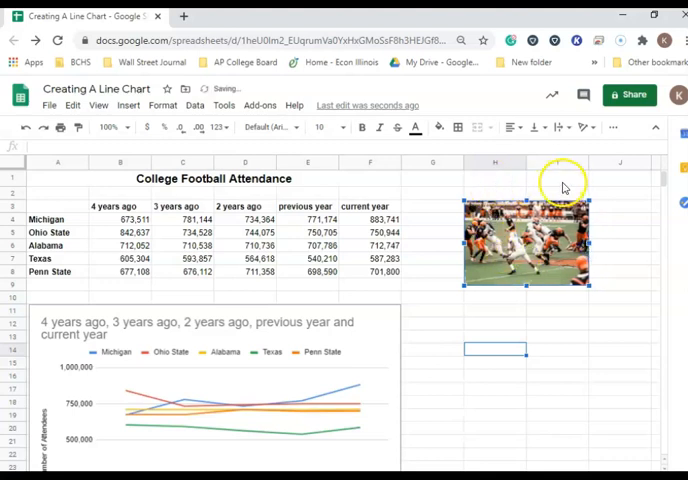